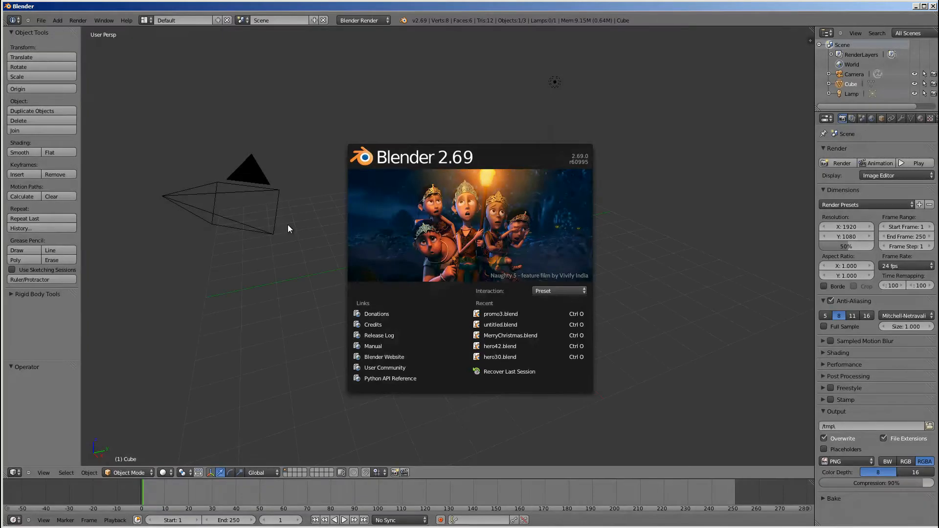
{"action": "mouse_move", "coordinate": [500, 240]}
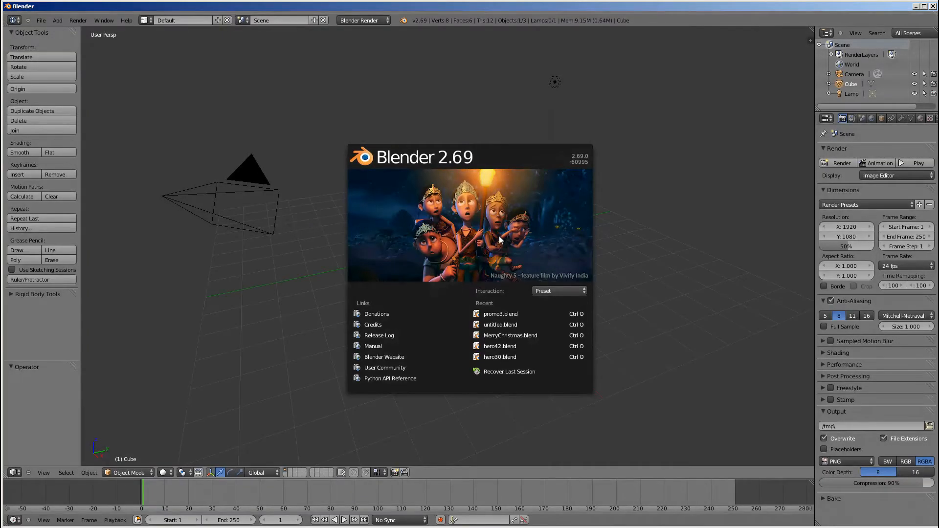
{"action": "mouse_move", "coordinate": [505, 229]}
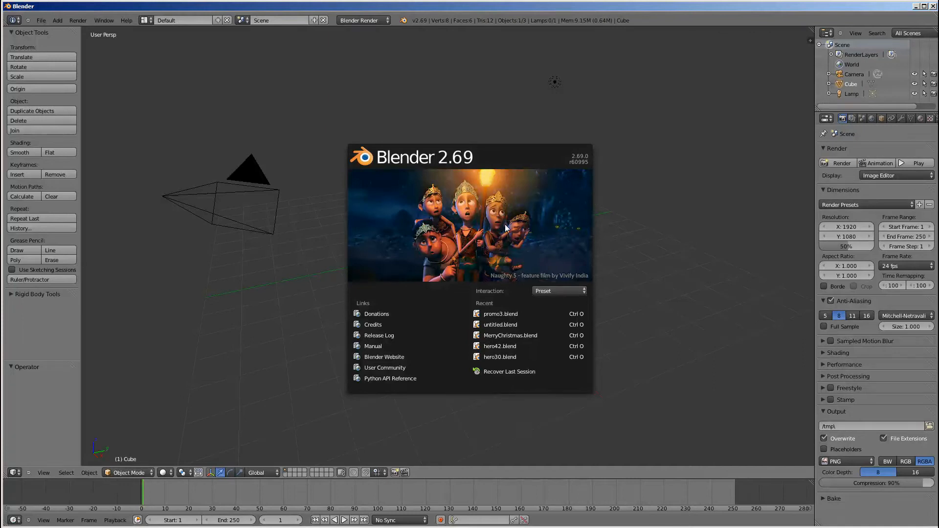
{"action": "mouse_move", "coordinate": [500, 256]}
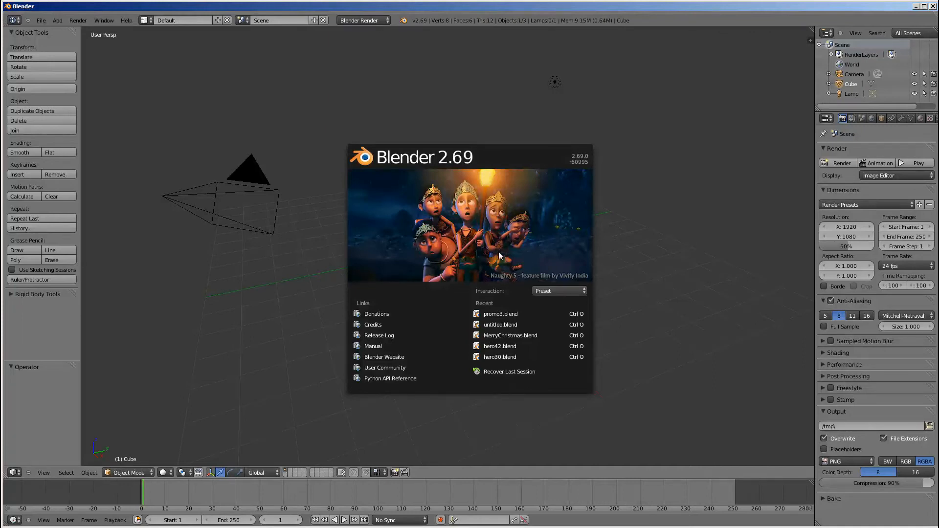
Dismiss the splash screen to reveal the default cube, camera and lamp scene.
{"action": "left_click", "coordinate": [500, 246]}
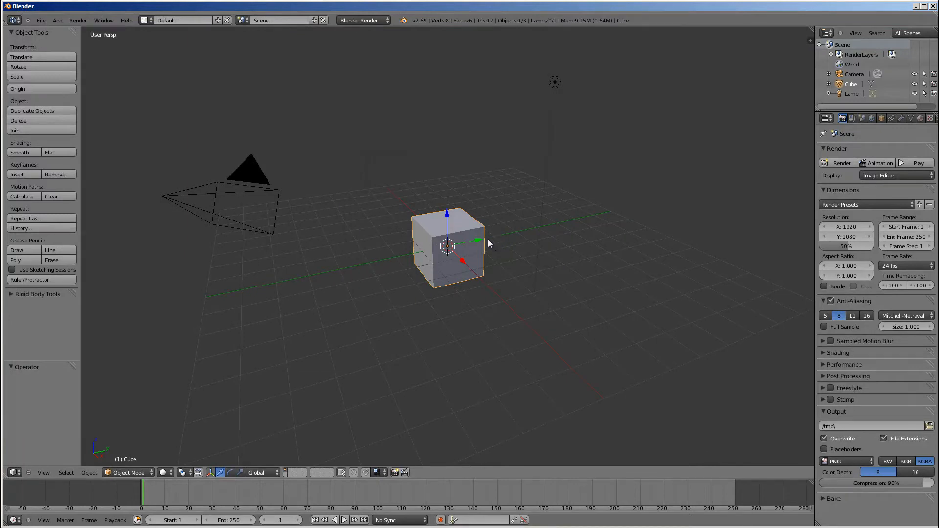
{"action": "mouse_move", "coordinate": [479, 229]}
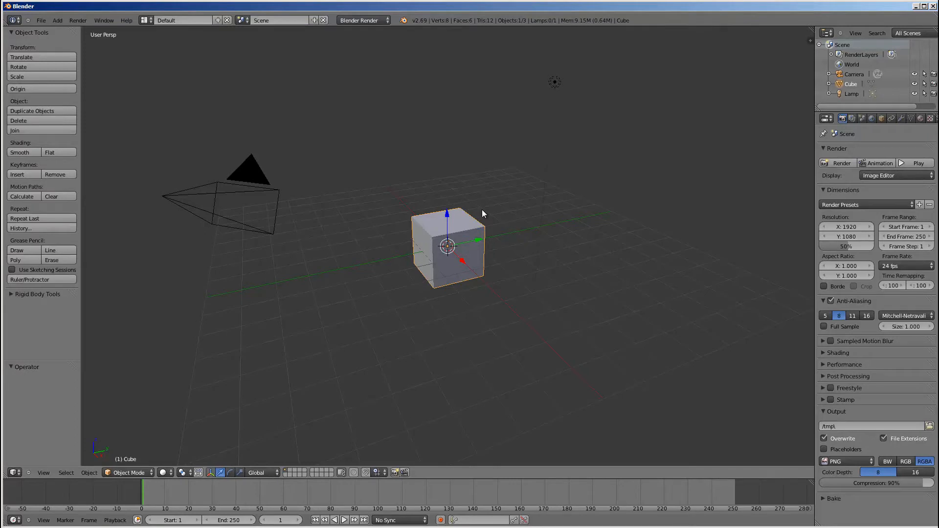
{"action": "mouse_move", "coordinate": [473, 219]}
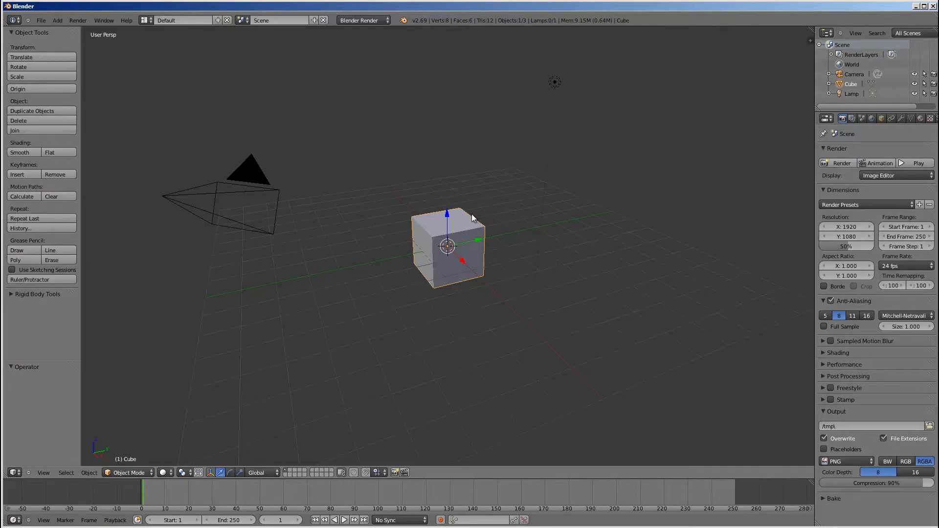
{"action": "mouse_move", "coordinate": [440, 145]}
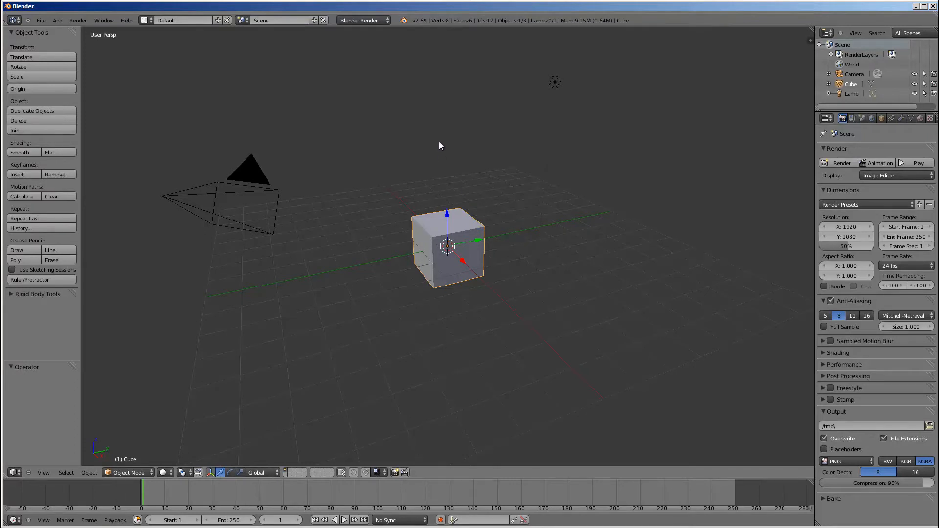
{"action": "mouse_move", "coordinate": [439, 172]}
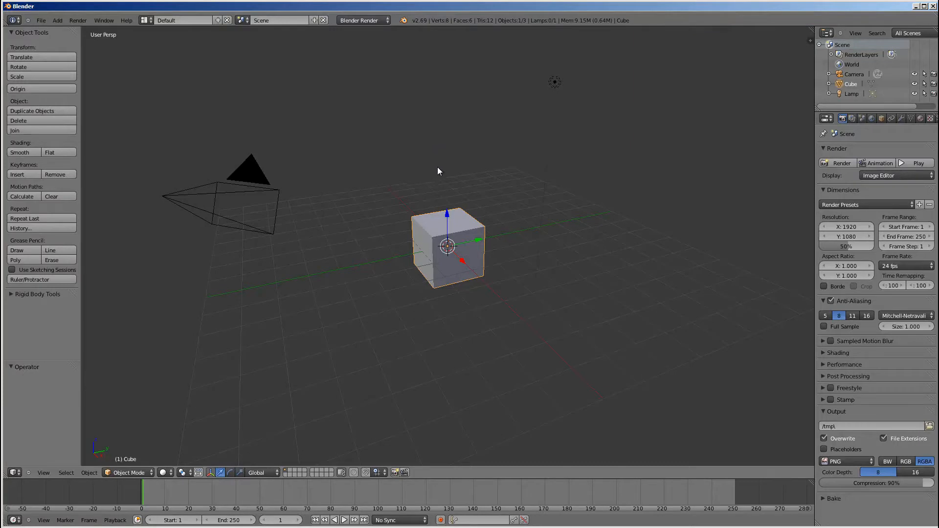
{"action": "mouse_move", "coordinate": [513, 152]}
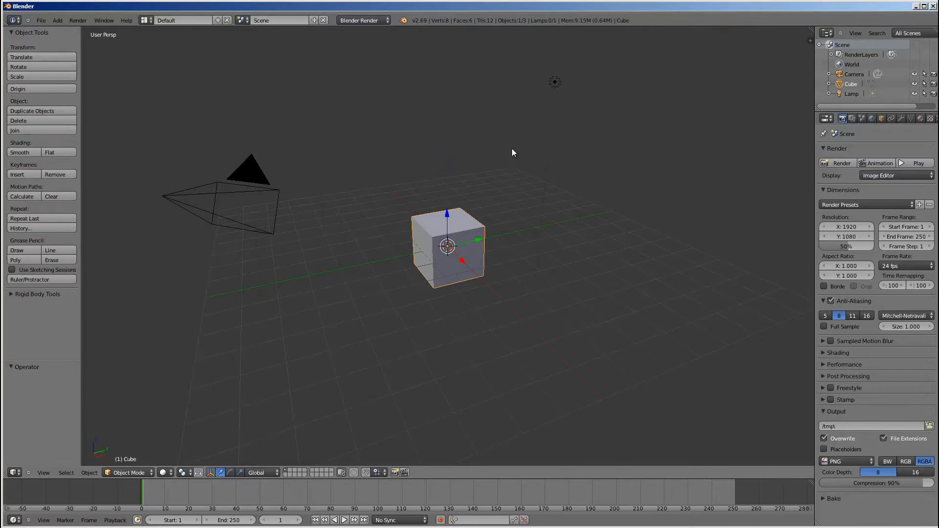
{"action": "mouse_move", "coordinate": [536, 147]}
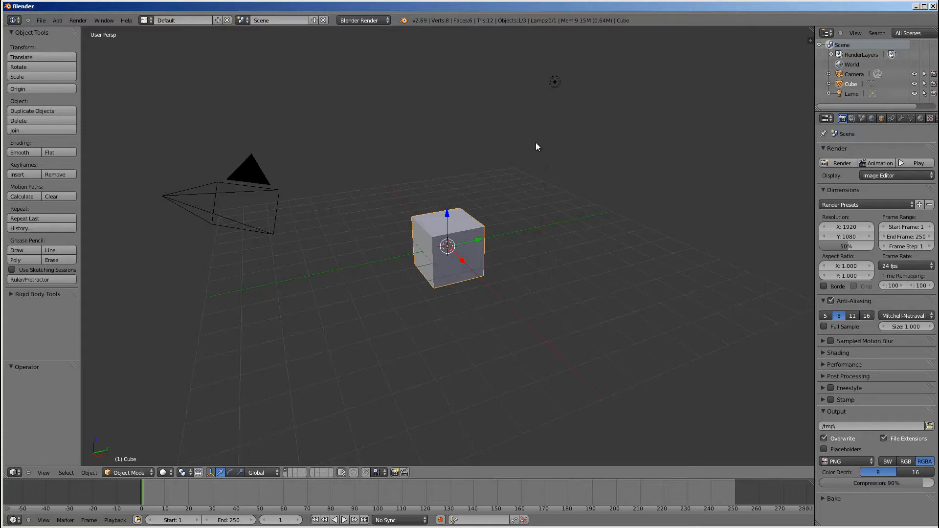
{"action": "mouse_move", "coordinate": [531, 137]}
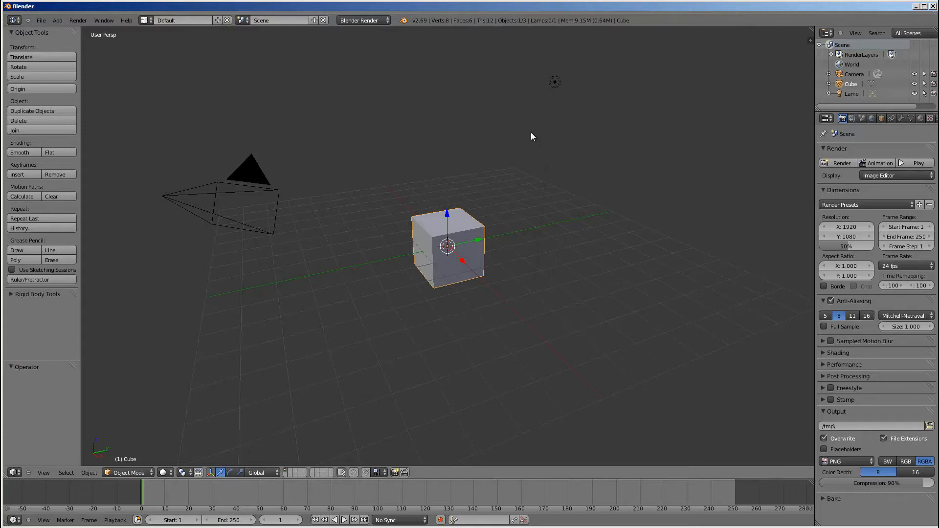
{"action": "mouse_move", "coordinate": [552, 154]}
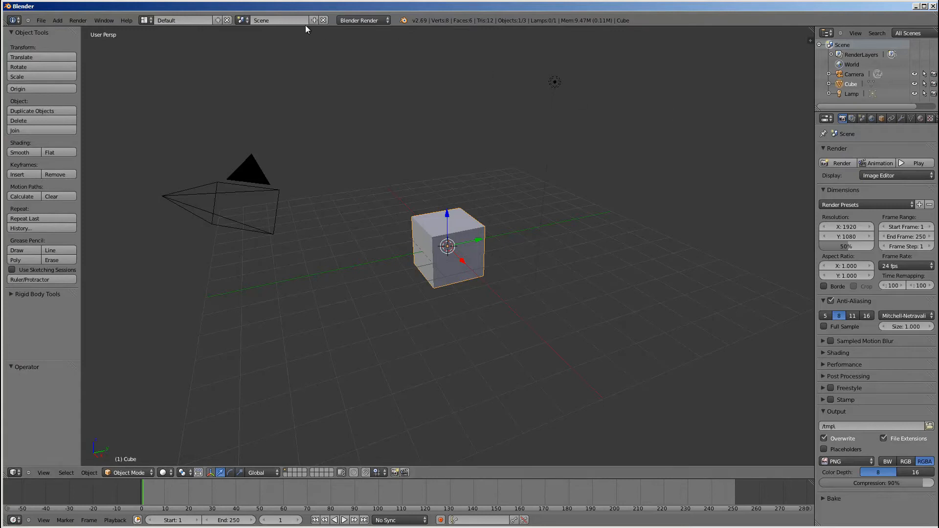
Rename the scene from 'Scene' to 'ONE'.
{"action": "key", "text": "Backspace"}
{"action": "type", "text": "ONE"}
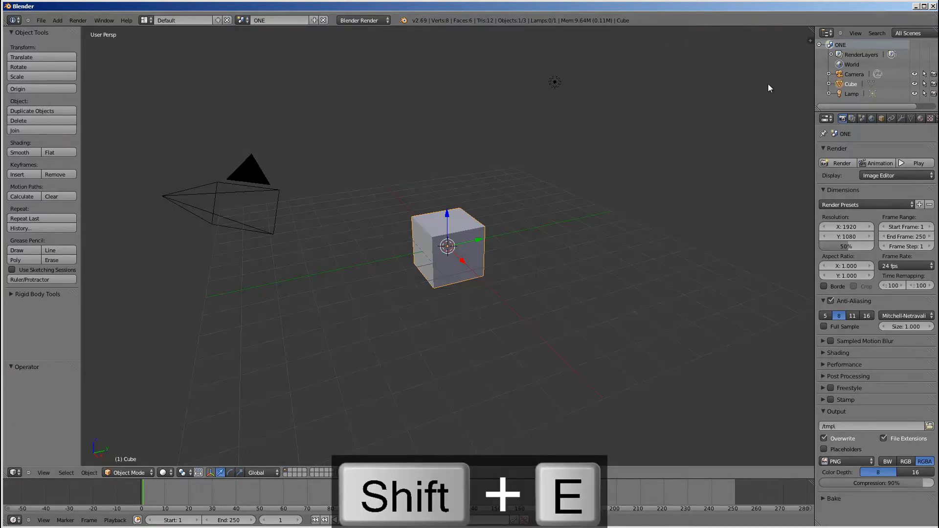
{"action": "key", "text": "shift+e"}
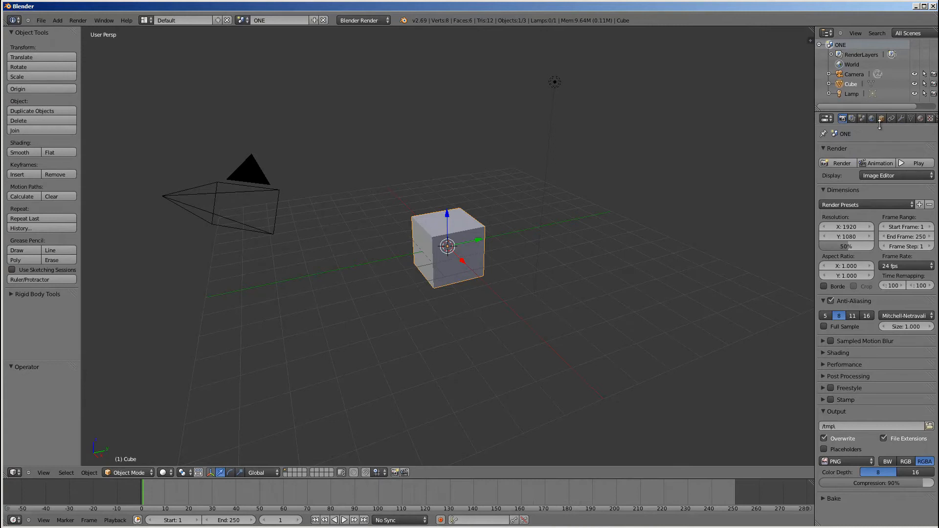
{"action": "mouse_move", "coordinate": [440, 216]}
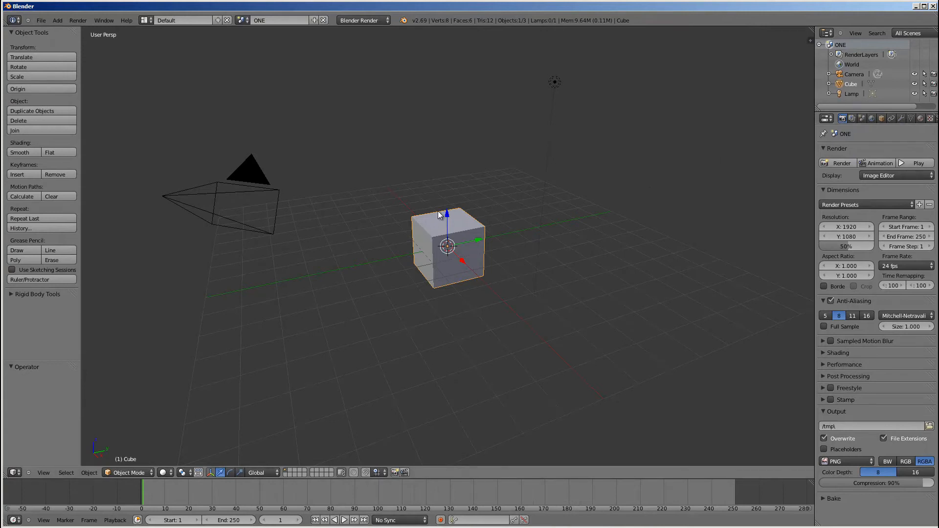
{"action": "mouse_move", "coordinate": [566, 185]}
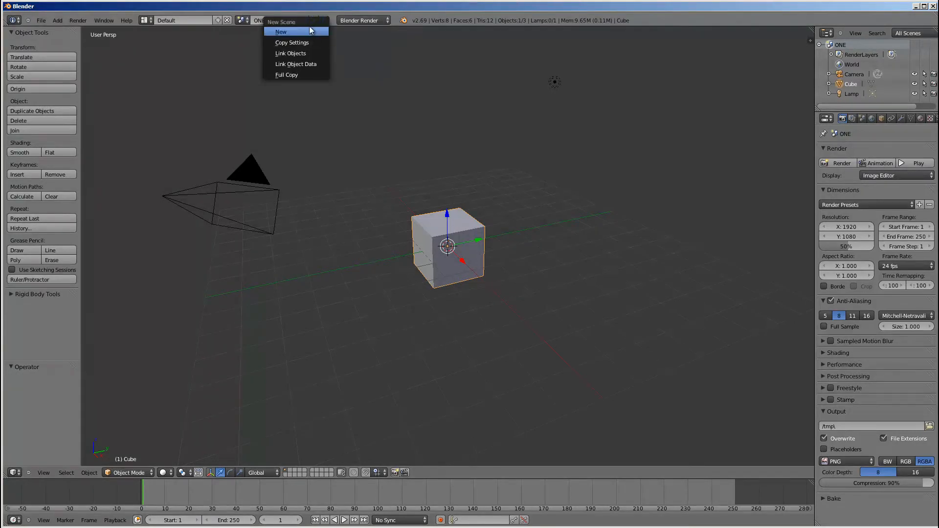
{"action": "mouse_move", "coordinate": [425, 6]}
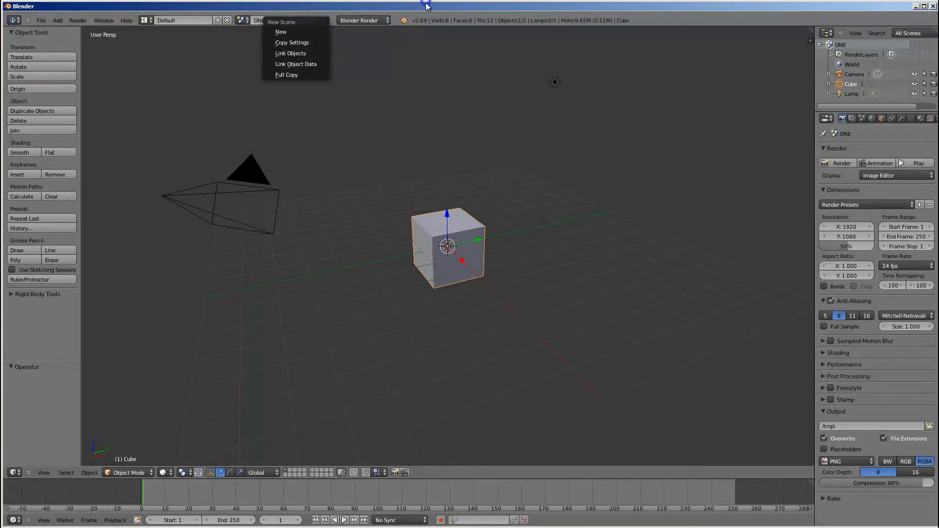
Add a new empty scene and name it TWO.
{"action": "left_click", "coordinate": [281, 32]}
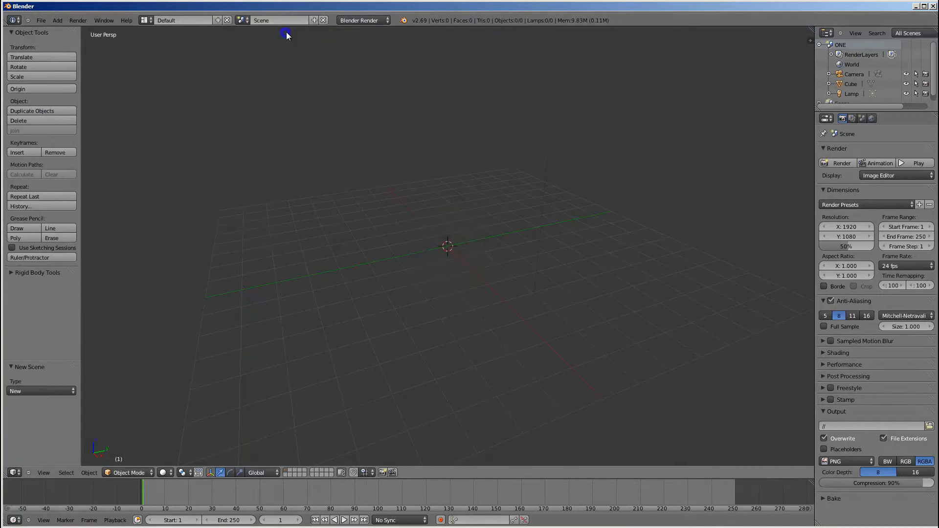
{"action": "key", "text": "shift+t"}
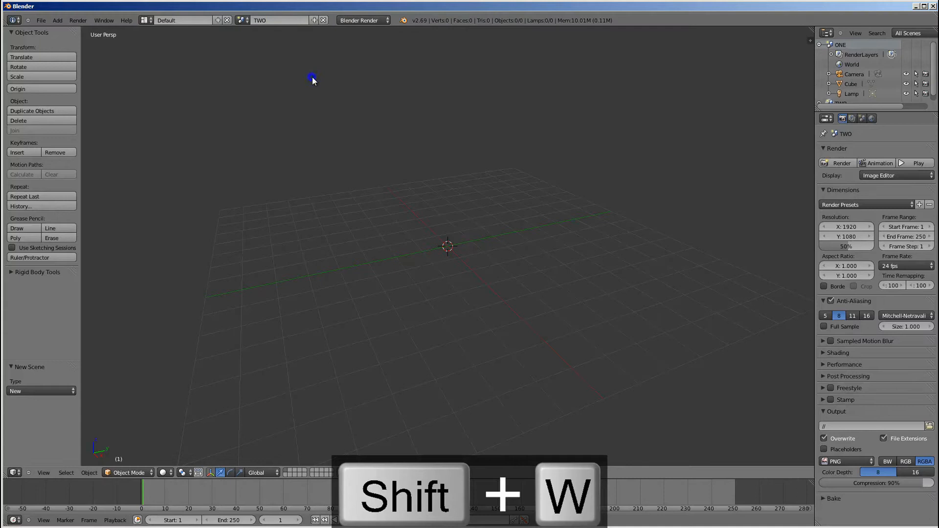
{"action": "key", "text": "shift+a"}
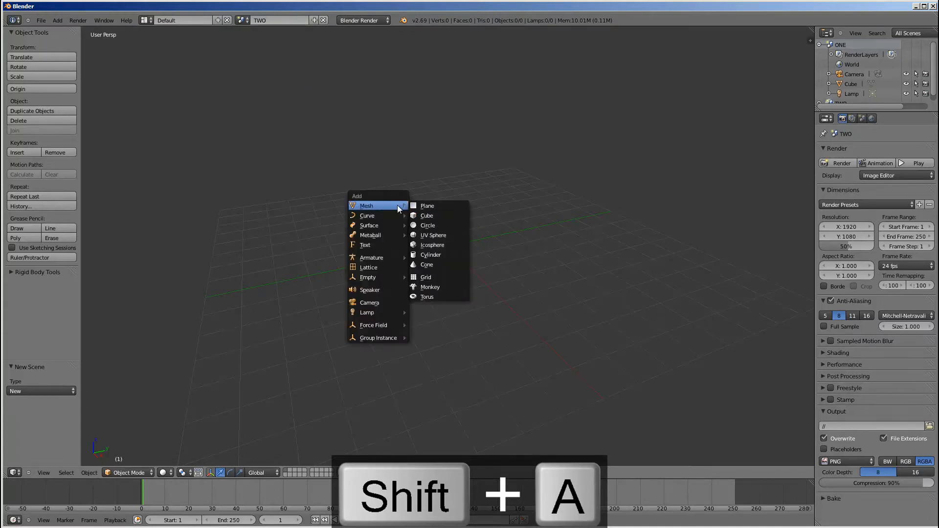
Add a UV sphere and a cylinder to scene TWO.
{"action": "left_click", "coordinate": [433, 235]}
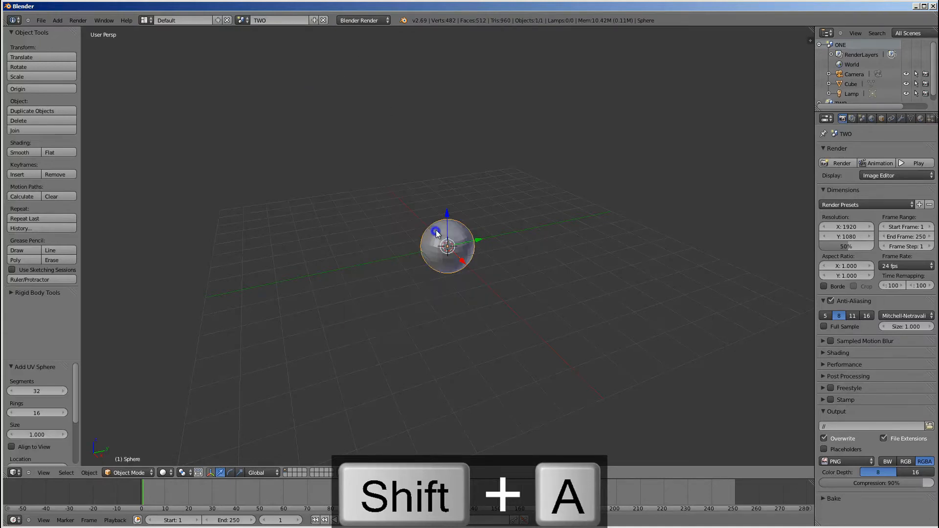
{"action": "key", "text": "shift+a"}
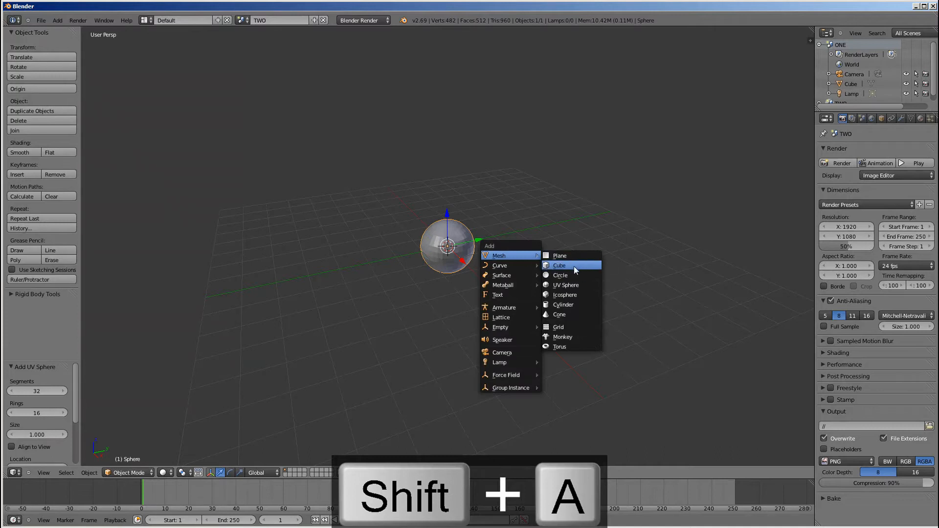
{"action": "mouse_move", "coordinate": [572, 304]}
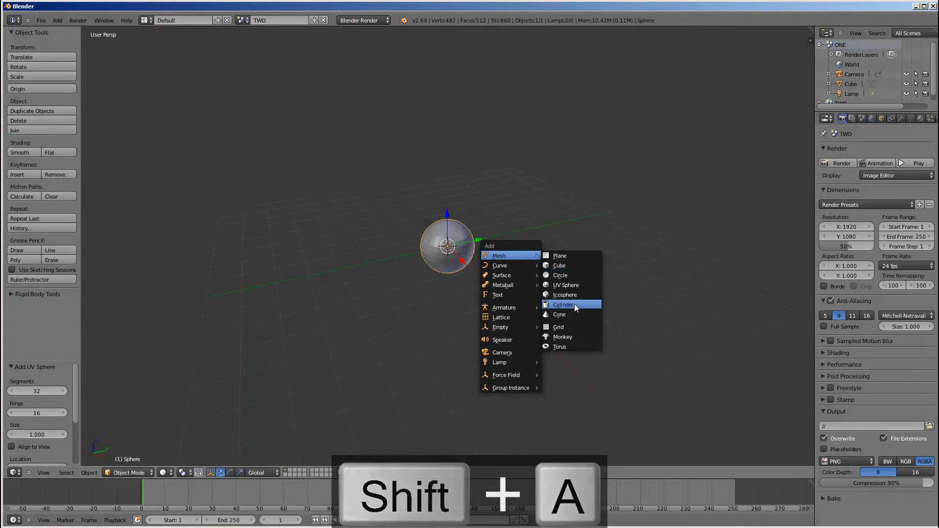
{"action": "left_click", "coordinate": [564, 305]}
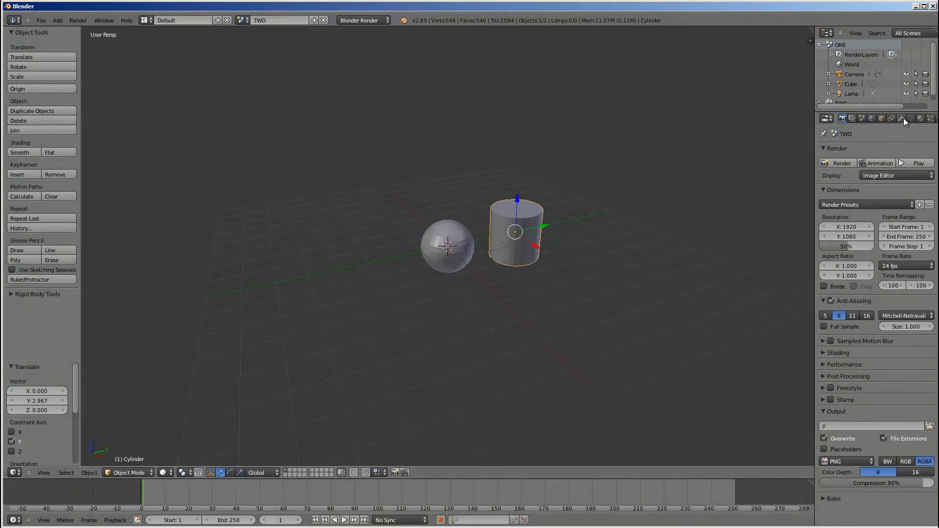
{"action": "mouse_move", "coordinate": [710, 110]}
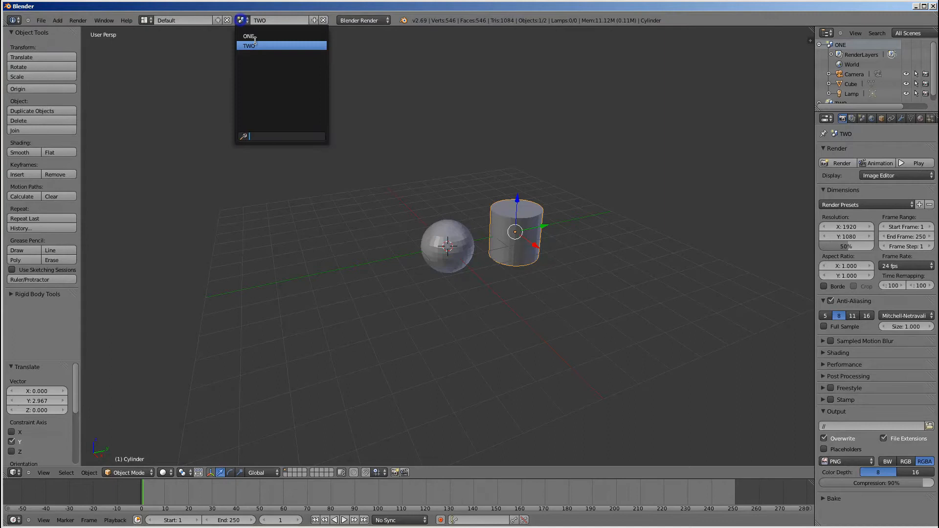
Switch back to scene ONE and display its Scene properties.
{"action": "left_click", "coordinate": [249, 36]}
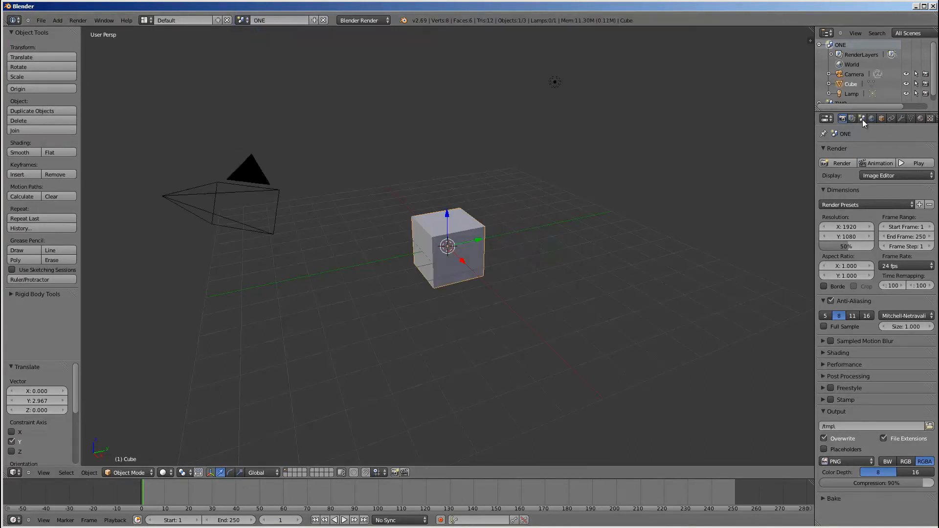
{"action": "left_click", "coordinate": [862, 118]}
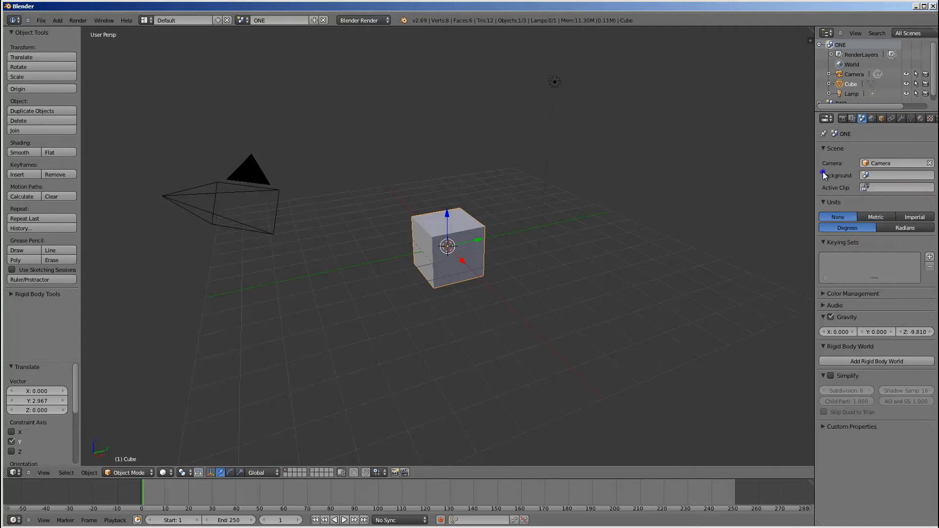
Set scene TWO as ONE's background, then deselect all and select the cube.
{"action": "left_click", "coordinate": [895, 187]}
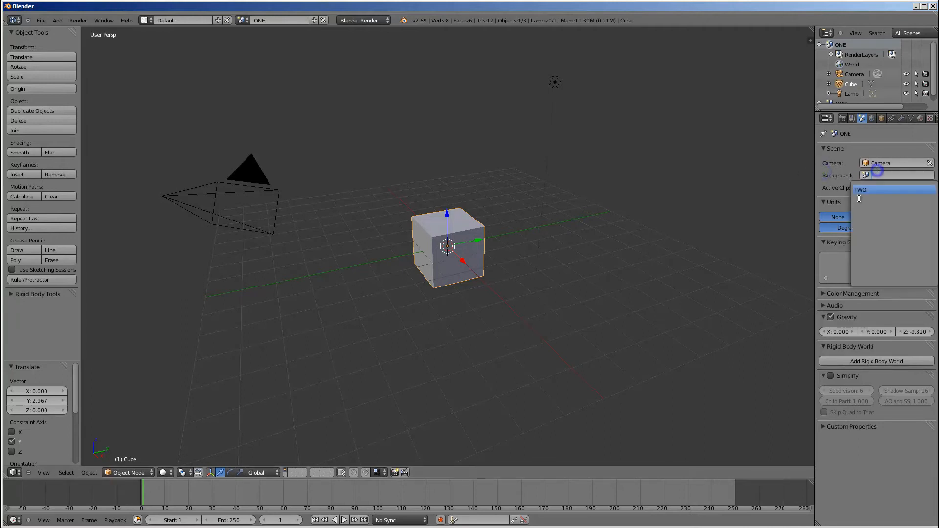
{"action": "left_click", "coordinate": [861, 189]}
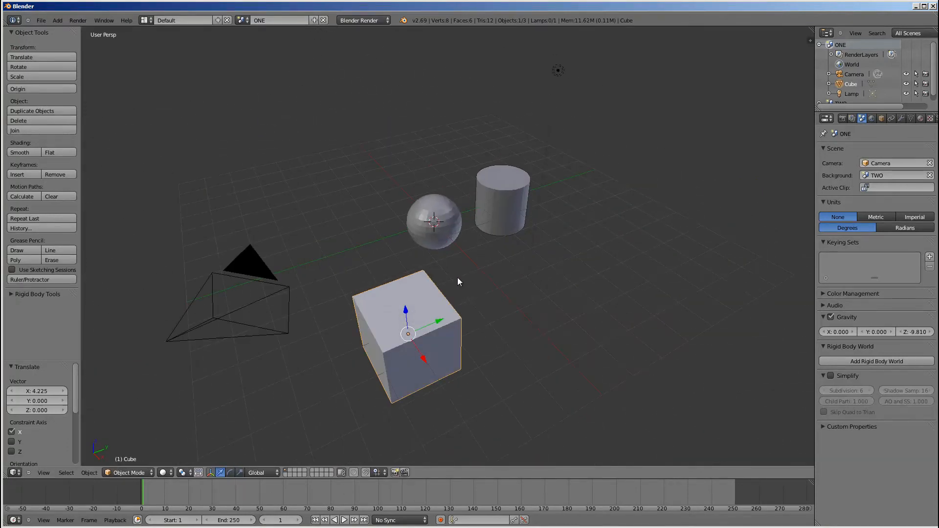
{"action": "key", "text": "a"}
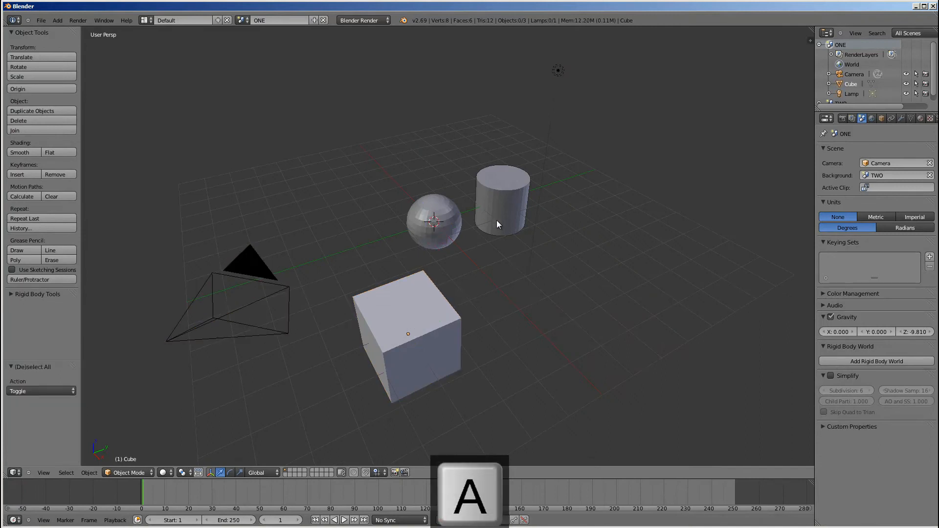
{"action": "left_click", "coordinate": [407, 334]}
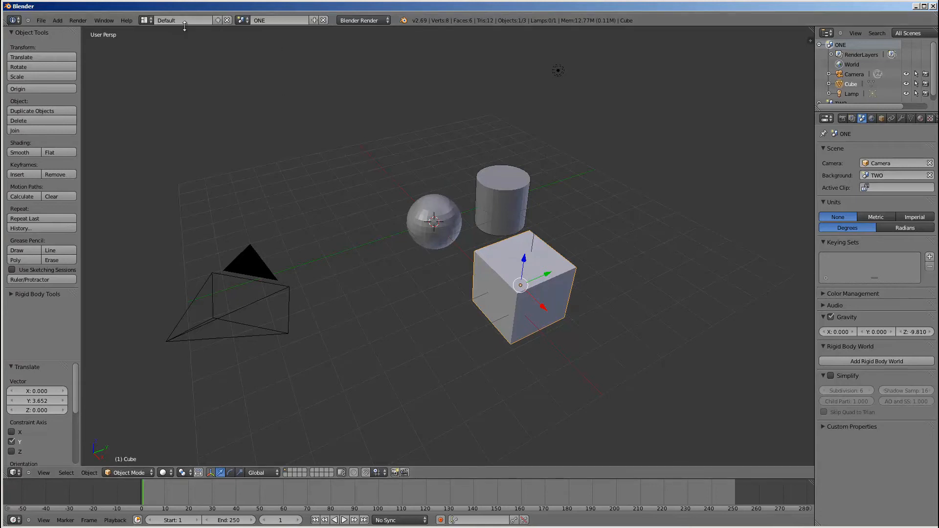
{"action": "mouse_move", "coordinate": [310, 85]}
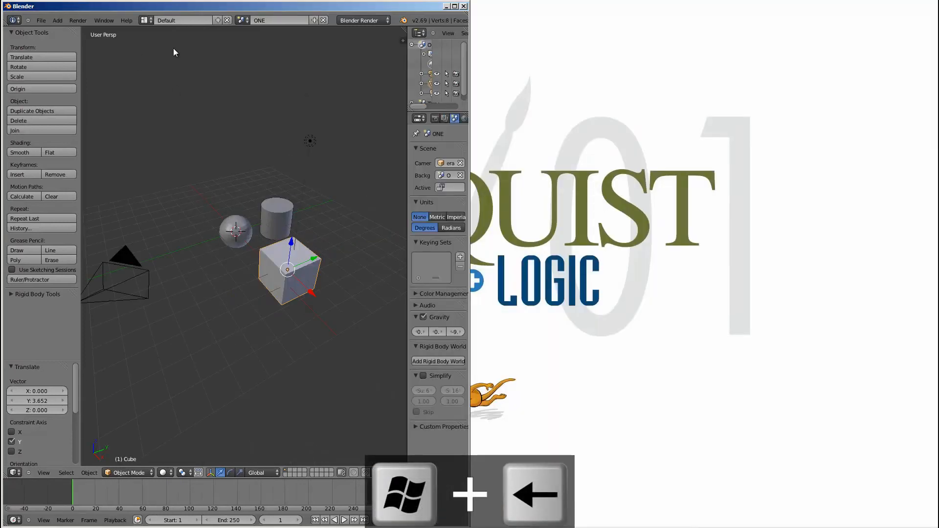
Duplicate the Blender window and show the scene list in the new copy.
{"action": "left_click", "coordinate": [104, 20]}
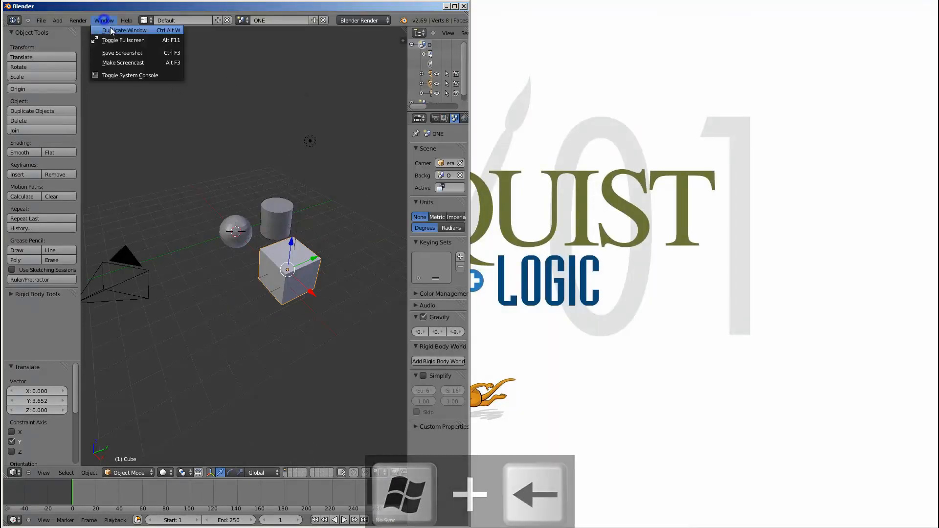
{"action": "left_click", "coordinate": [124, 30]}
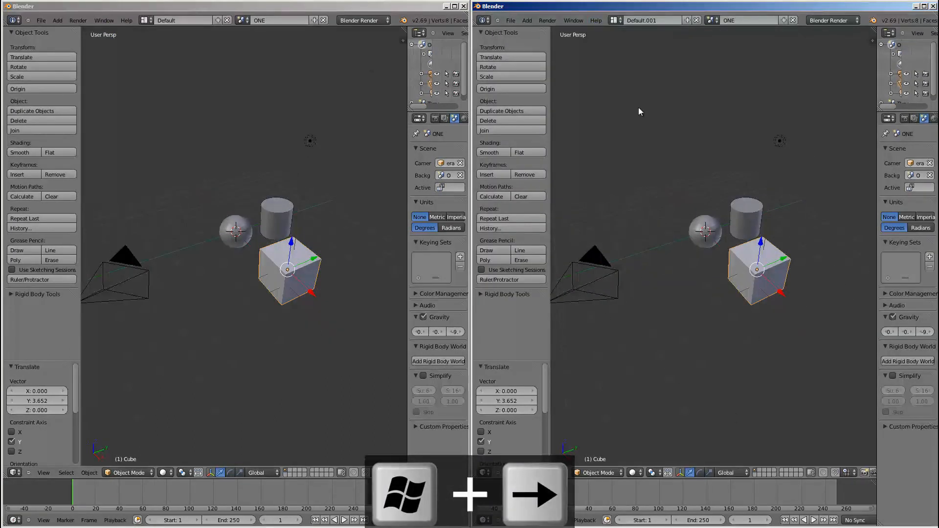
{"action": "left_click", "coordinate": [729, 20]}
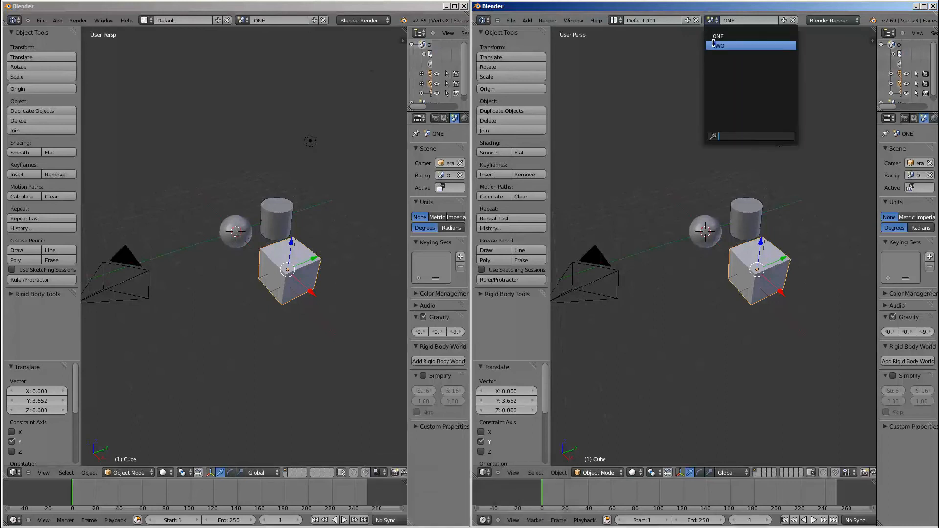